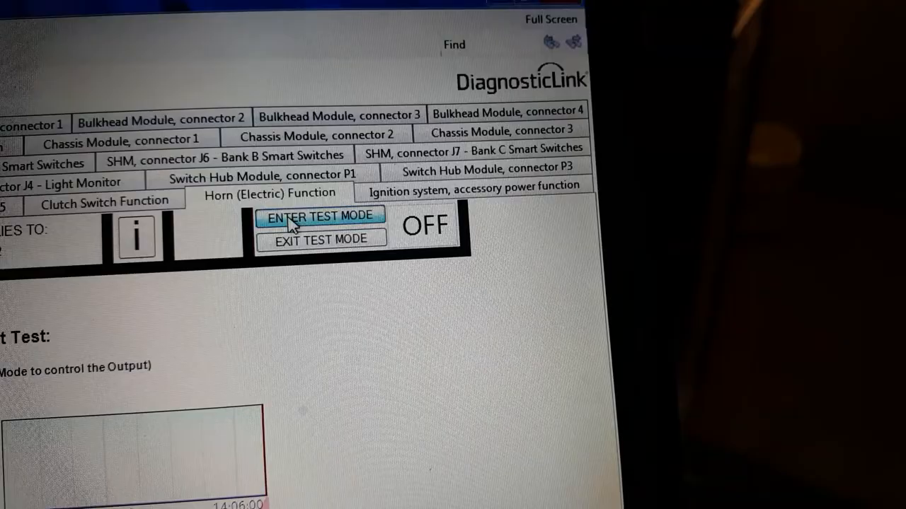
# - Enter test mode on the Horn (Electric) Function template so status reads ON
pyautogui.click(320, 215)
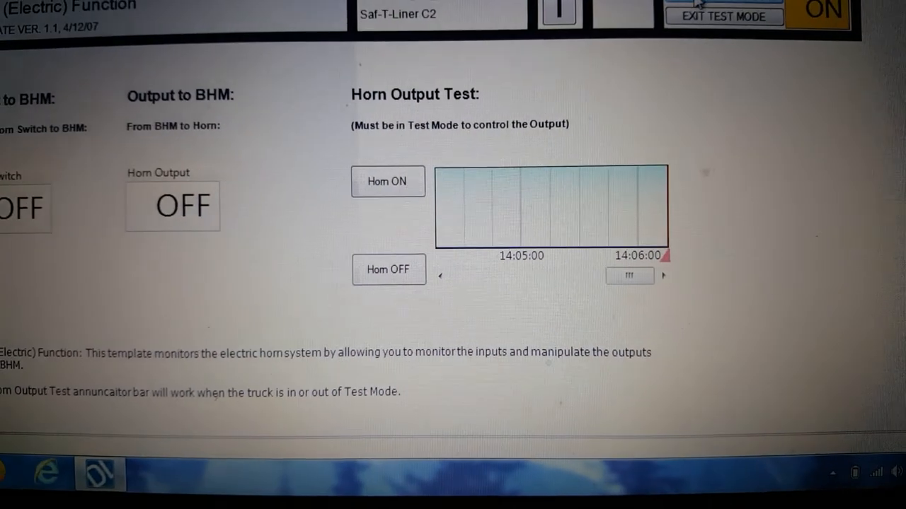